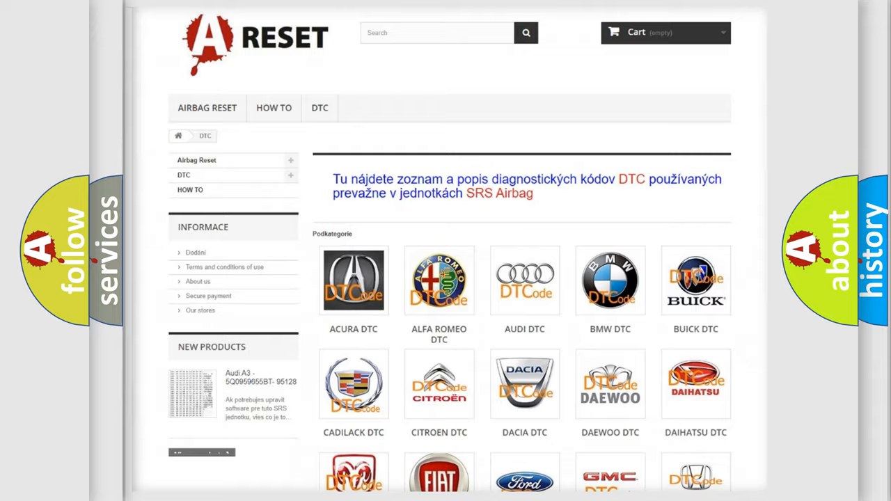
# Scroll the DTC page past the brand logos to the Lincoln B0090:96 code definition
pyautogui.scroll(-3)
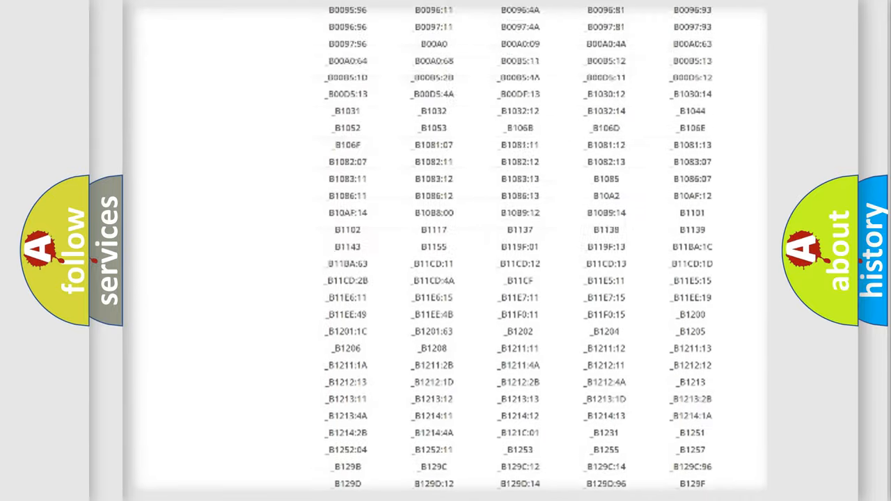
pyautogui.scroll(3)
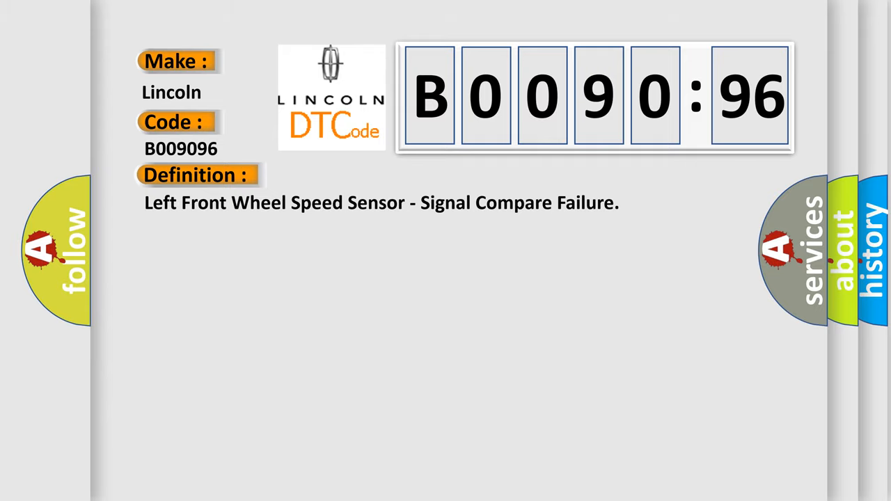
# Advance the slides to show the Description of B009096, then its Cause list
pyautogui.click(362, 175)
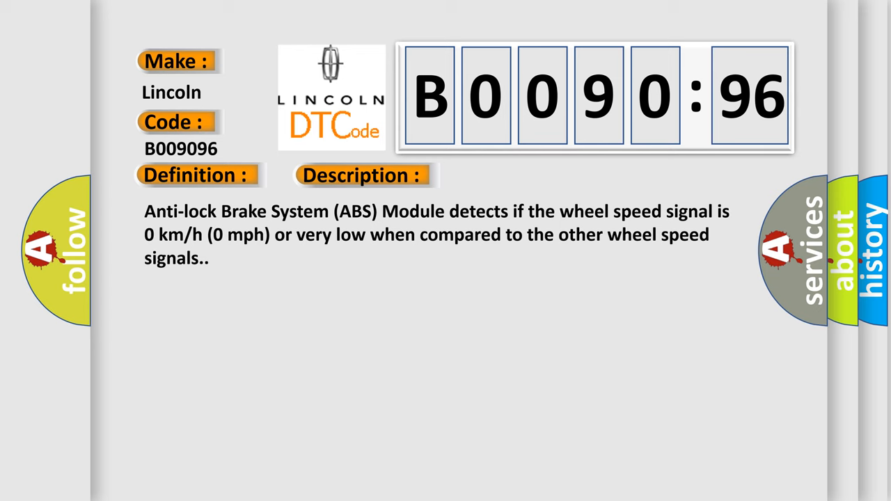
pyautogui.click(512, 176)
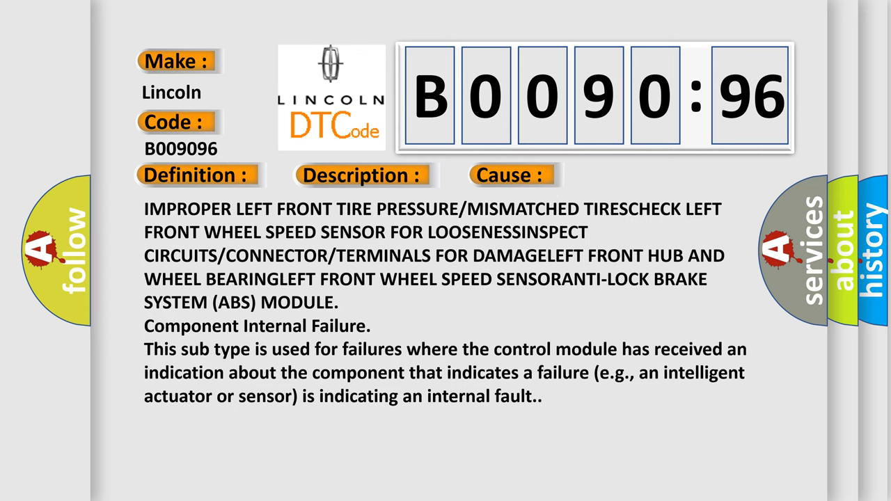